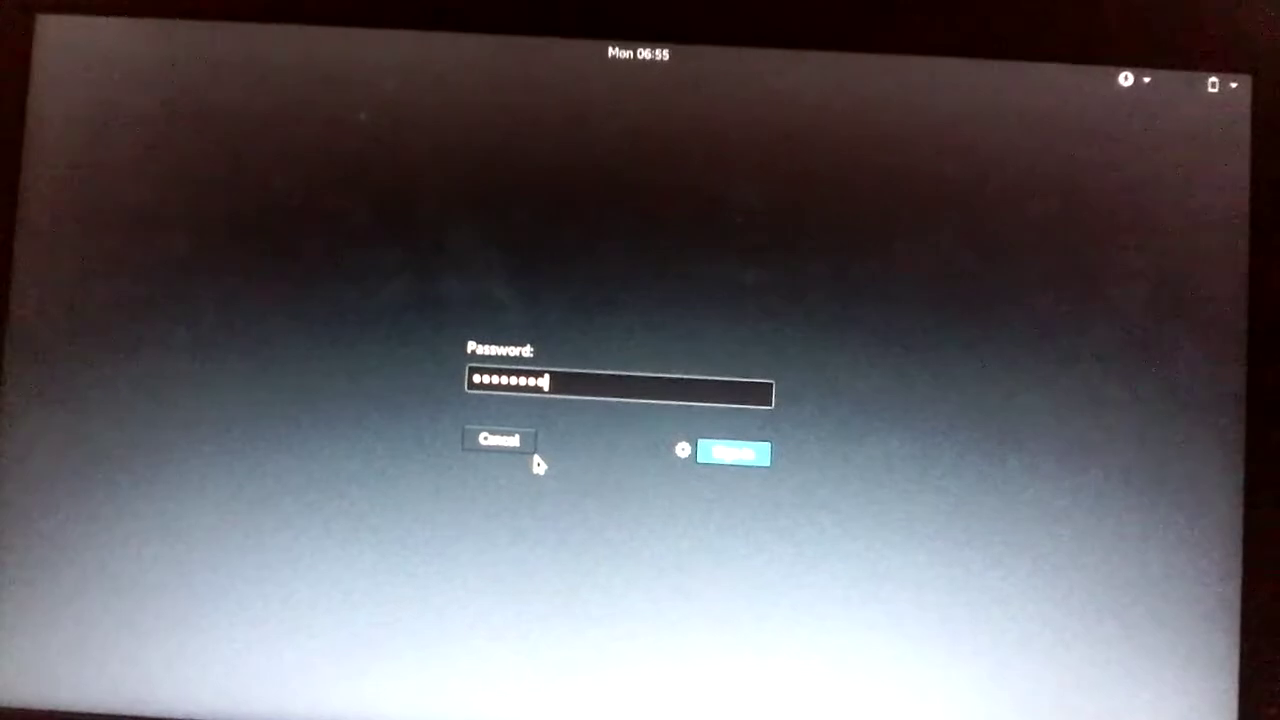
Sign in to the GNOME session with the entered password
left_click(684, 456)
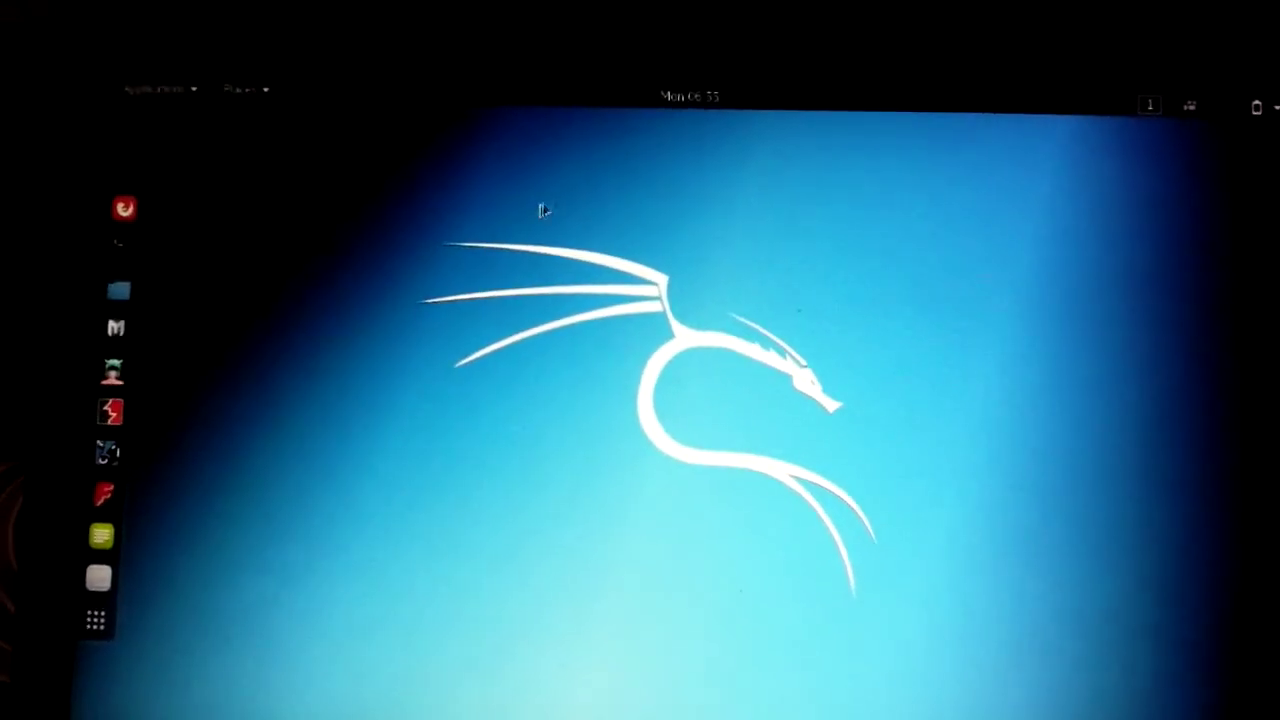
Show the calendar panel for Monday, June 5 2017 with No Notifications
left_click(692, 90)
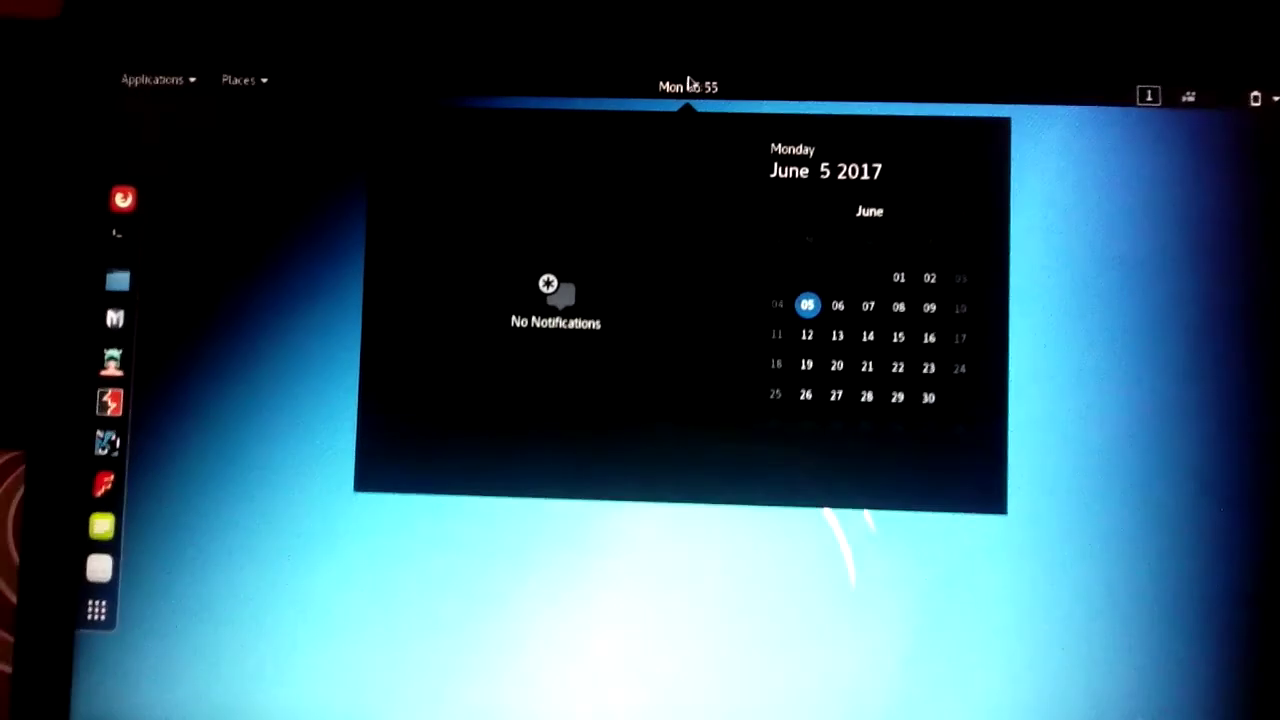